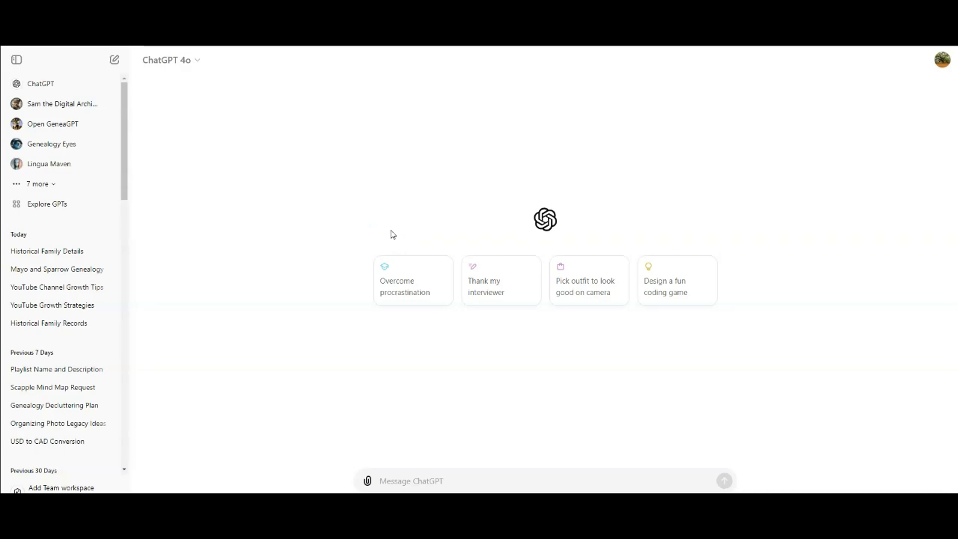
pyautogui.moveTo(10, 218)
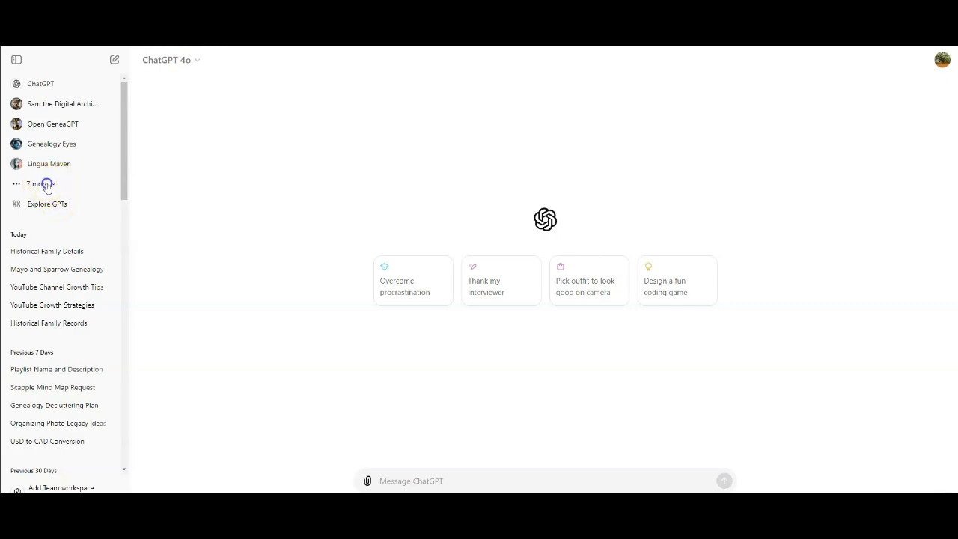
# Expand the sidebar's '7 more' to show every GPT, including Steve's Facts Extractor and DALL·E 3 Ultra.
pyautogui.click(38, 183)
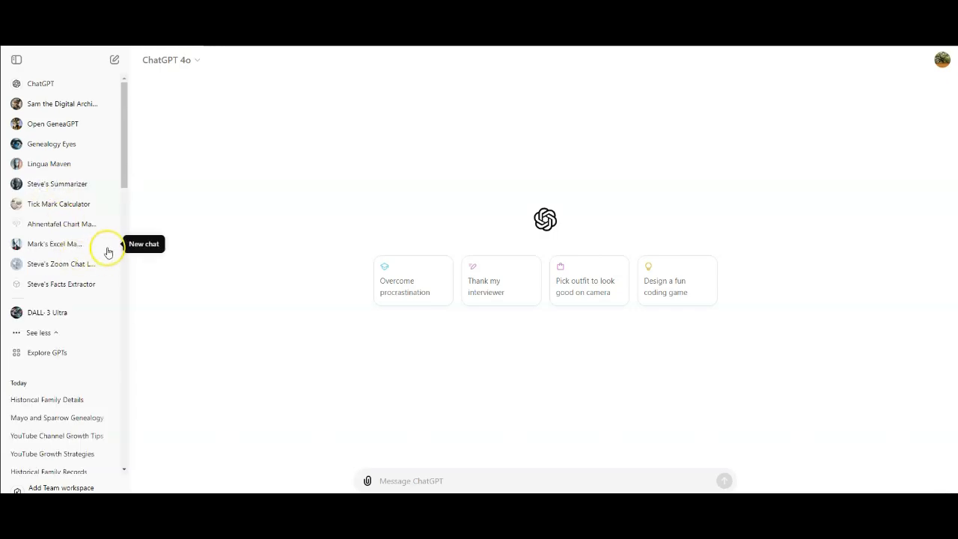
pyautogui.moveTo(109, 252)
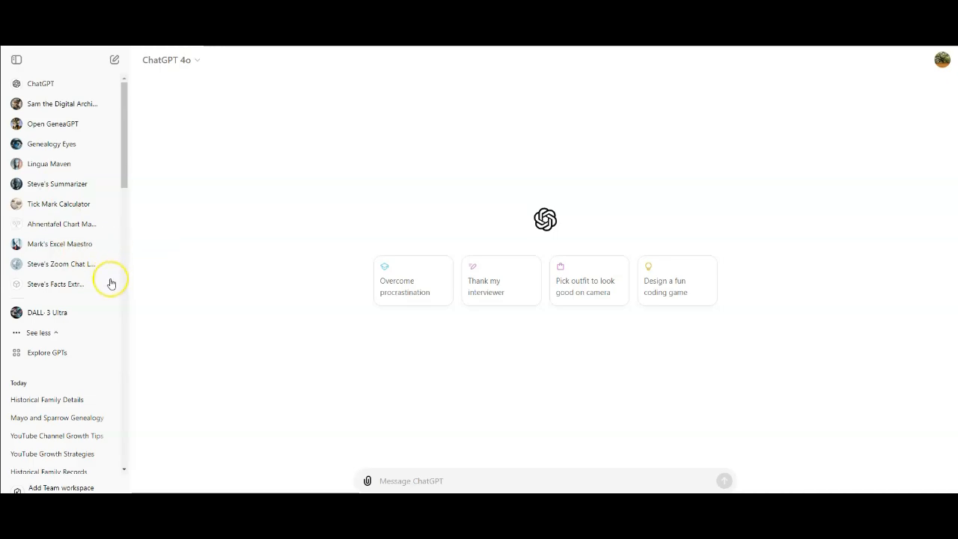
pyautogui.moveTo(46, 287)
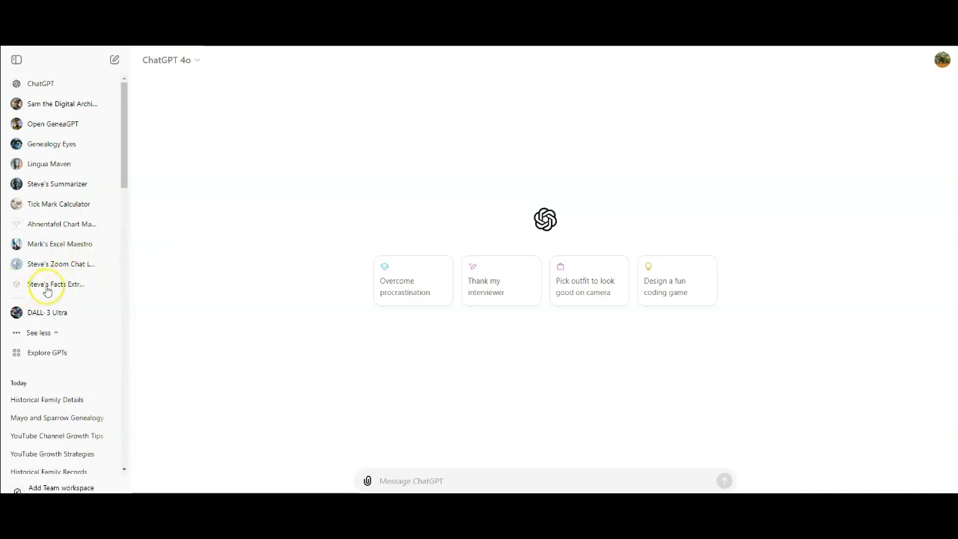
pyautogui.moveTo(68, 292)
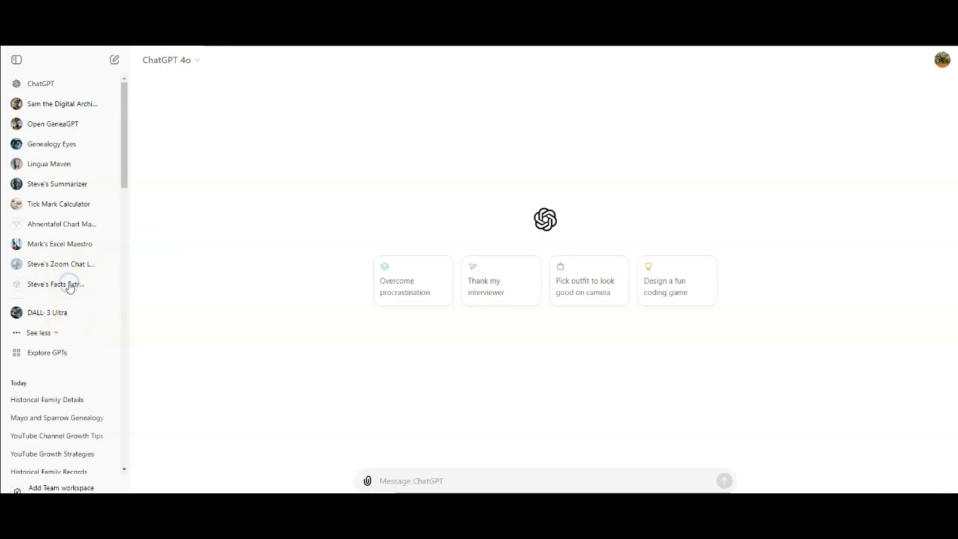
# Start a new chat with Steve's Facts Extractor from the sidebar.
pyautogui.click(56, 284)
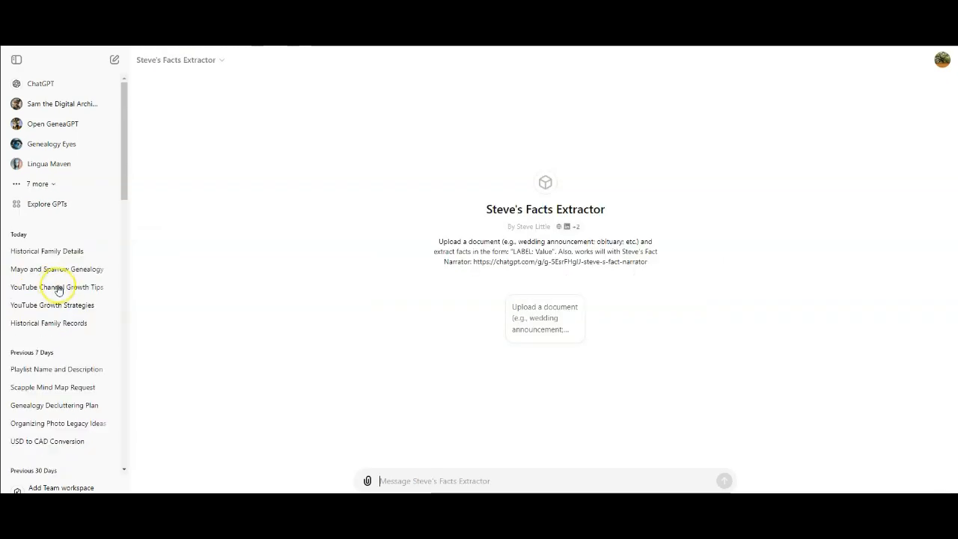
pyautogui.moveTo(464, 260)
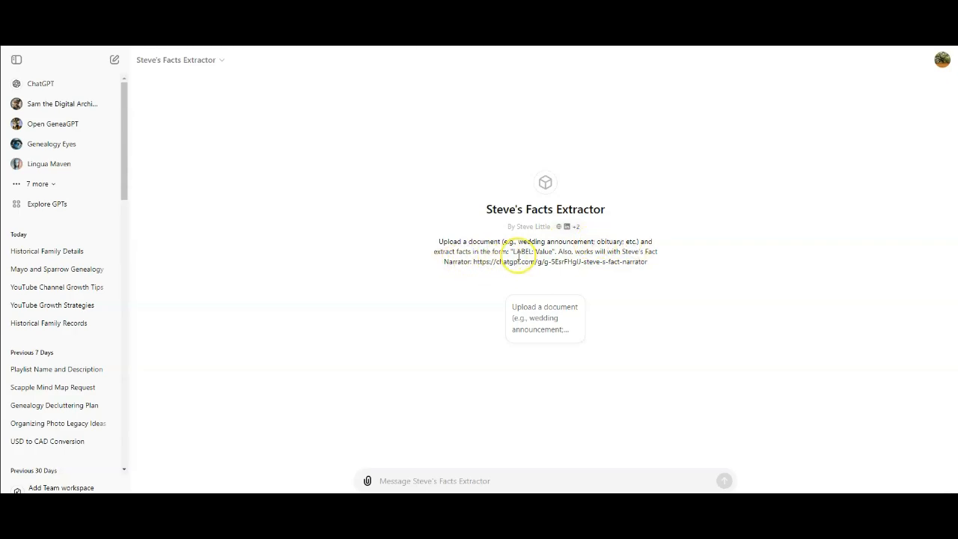
pyautogui.moveTo(615, 251)
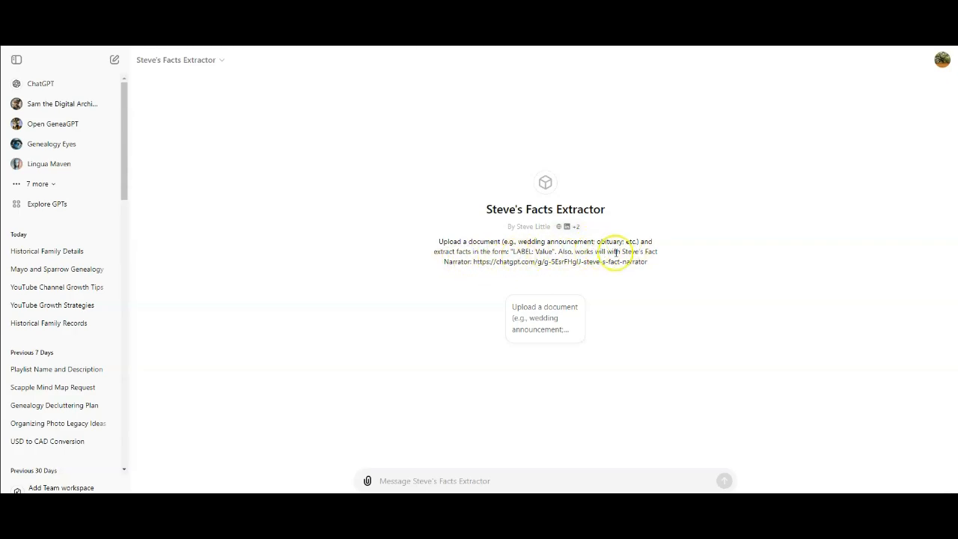
pyautogui.moveTo(471, 277)
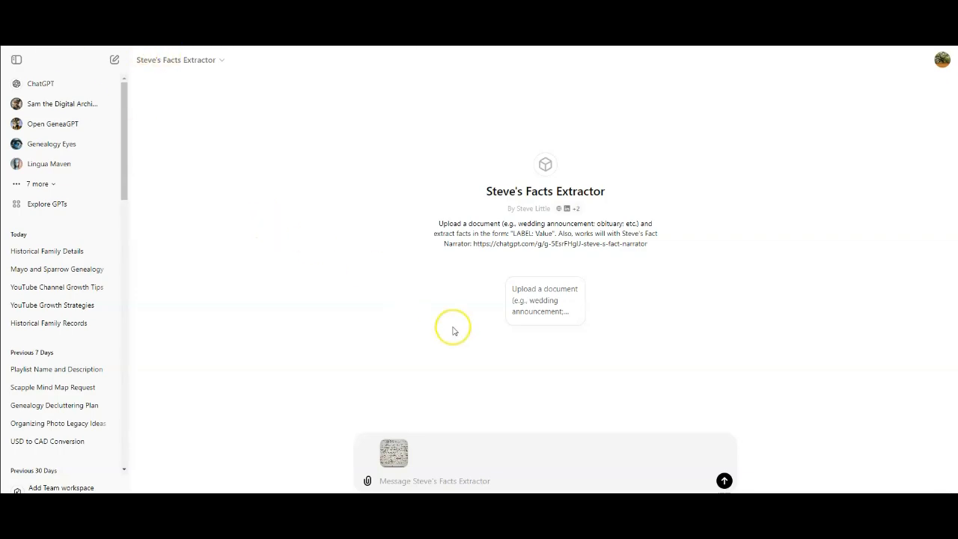
# Add the instruction "do not include any of the Sparrow family" alongside the attached clipping.
pyautogui.click(434, 480)
pyautogui.write('do not include any of')
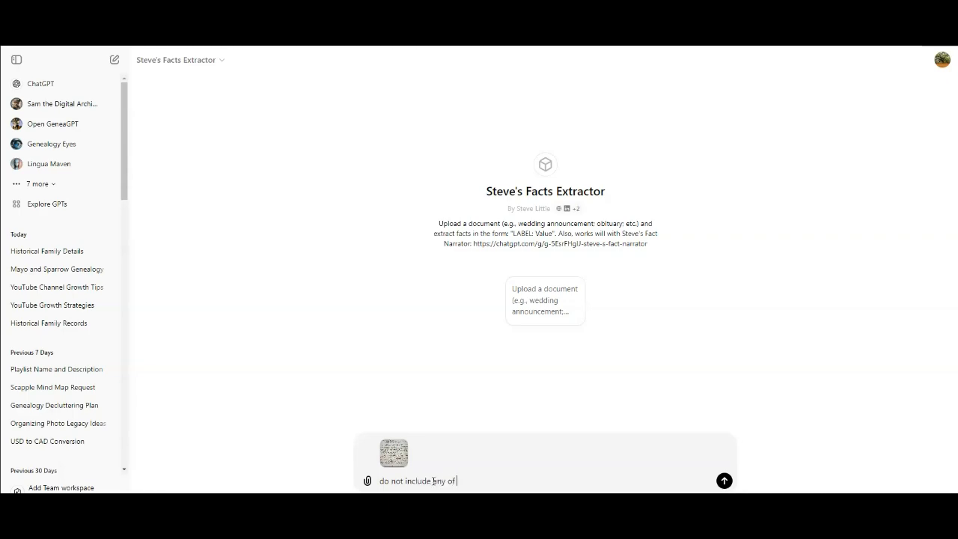
pyautogui.write('the Sparrow')
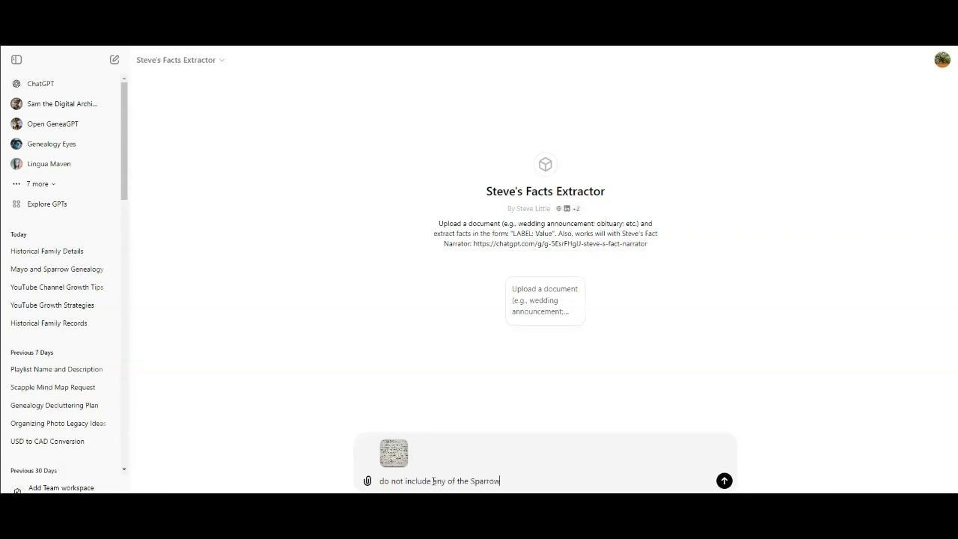
pyautogui.write('family.')
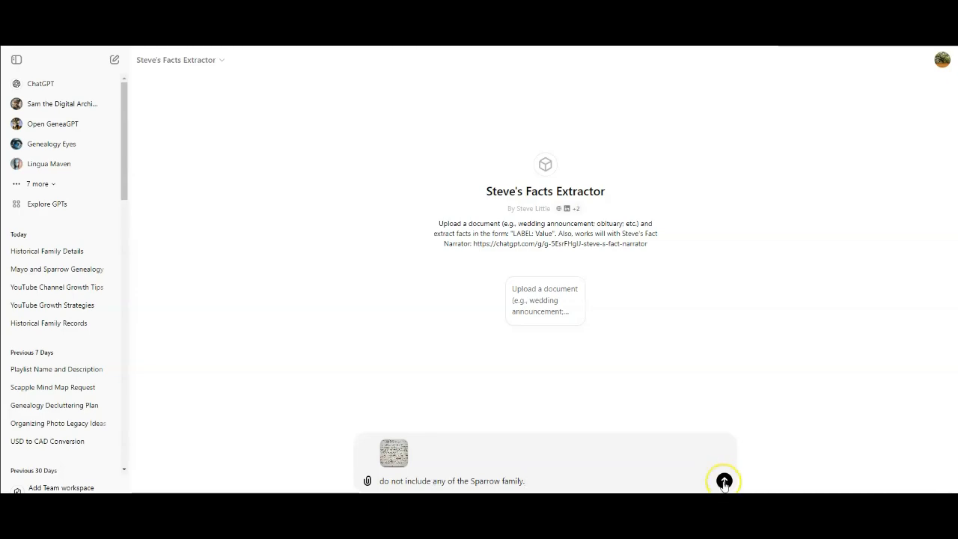
# Send the clipping and read the extracted Mayo facts, children 1678–1700 and occupation, Sparrows excluded.
pyautogui.click(723, 480)
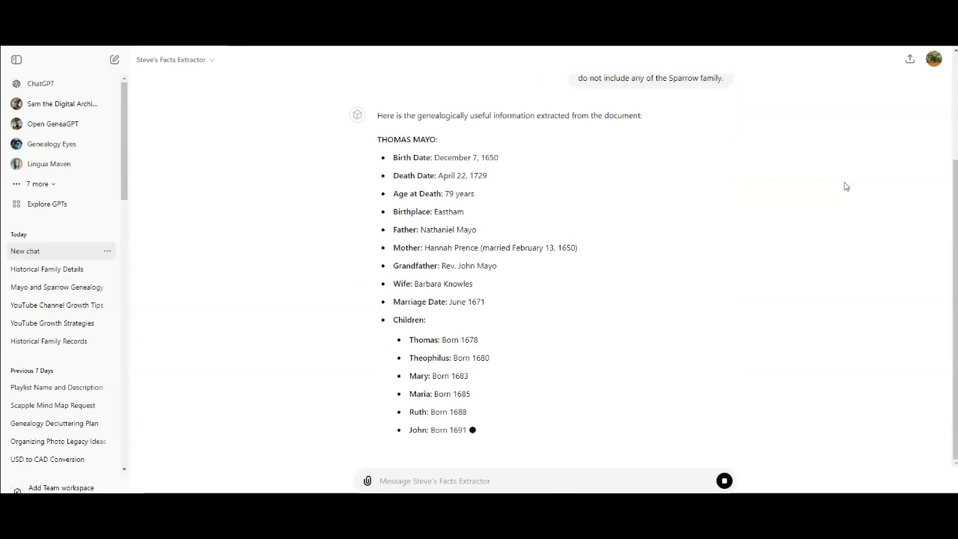
pyautogui.scroll(-3)
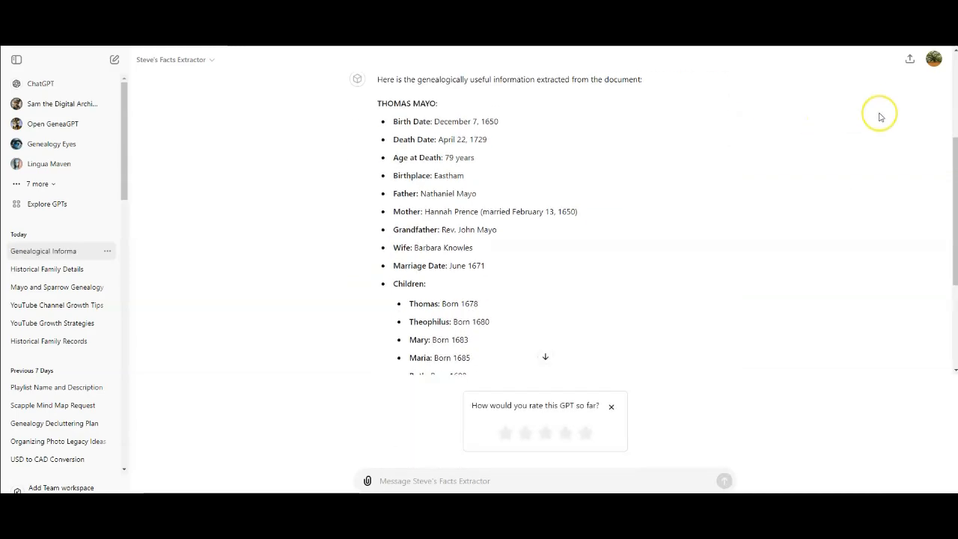
pyautogui.moveTo(796, 247)
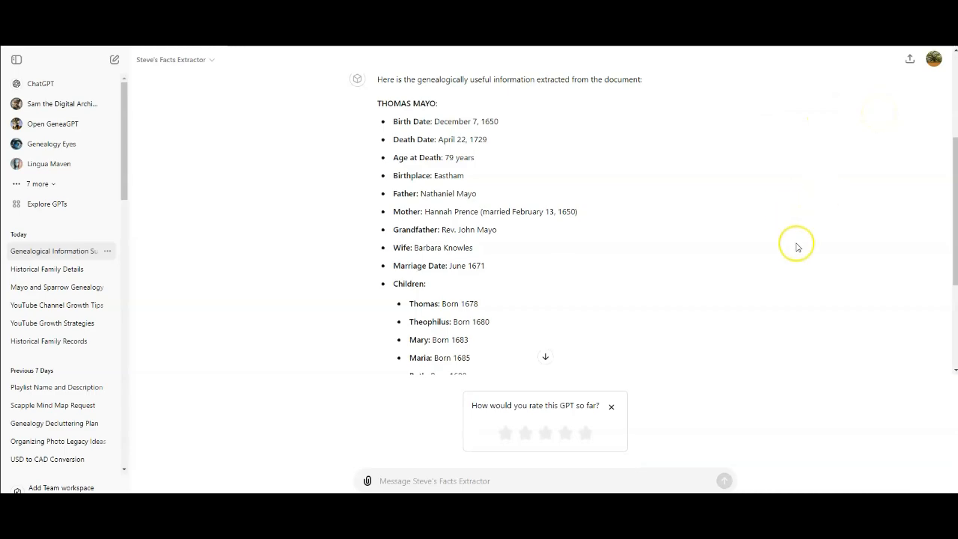
pyautogui.scroll(-3)
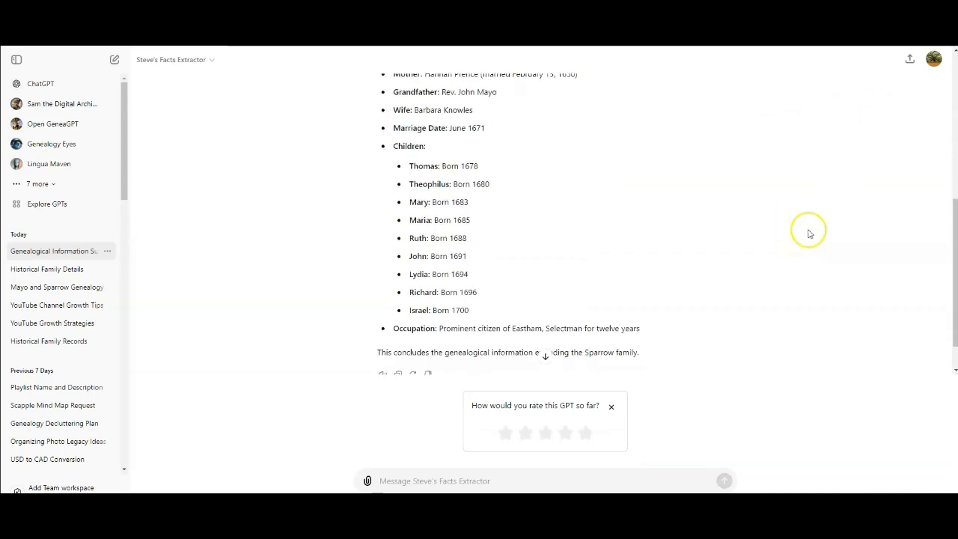
pyautogui.scroll(-3)
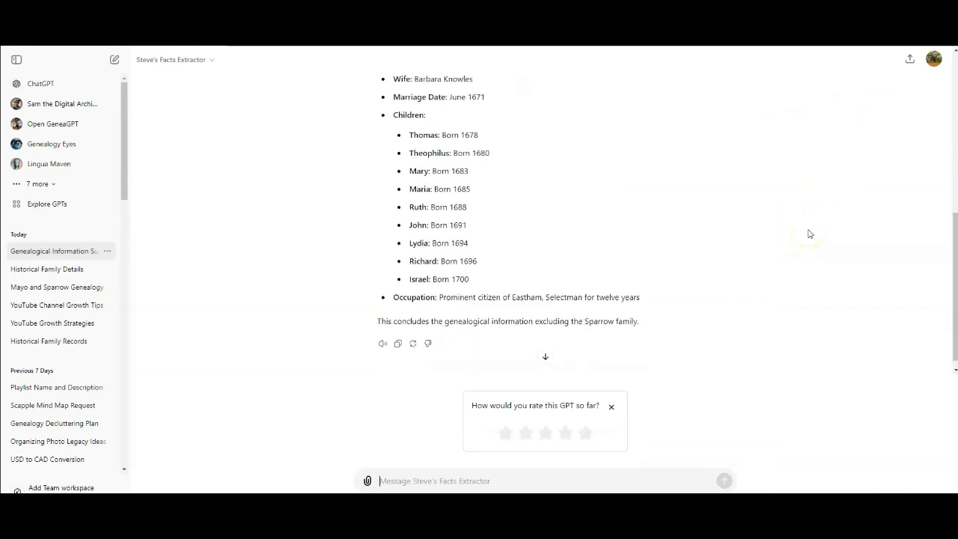
pyautogui.scroll(3)
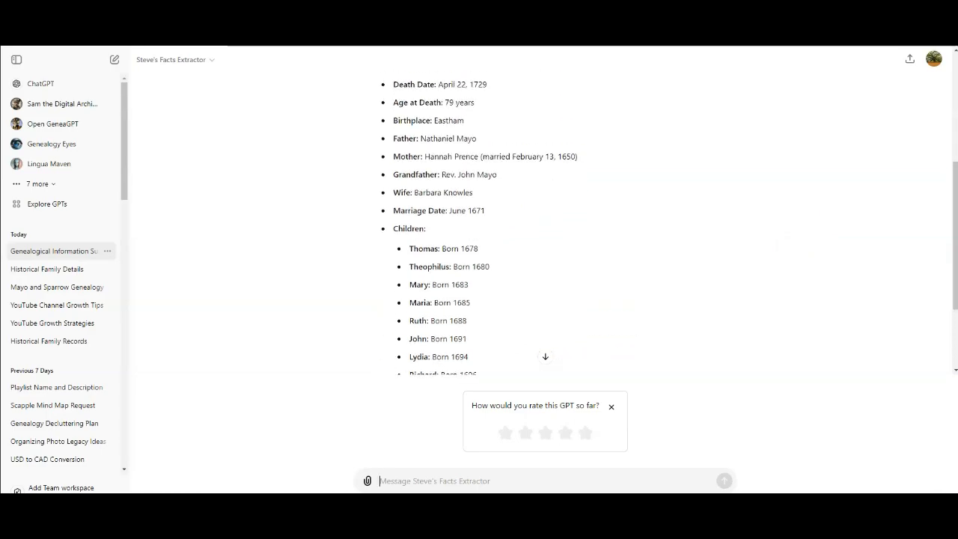
pyautogui.moveTo(493, 210)
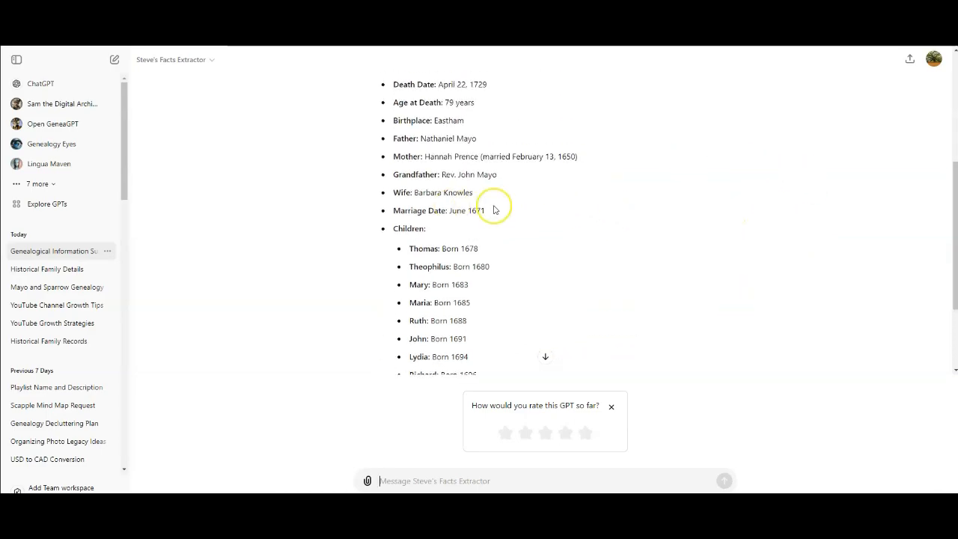
pyautogui.moveTo(640, 218)
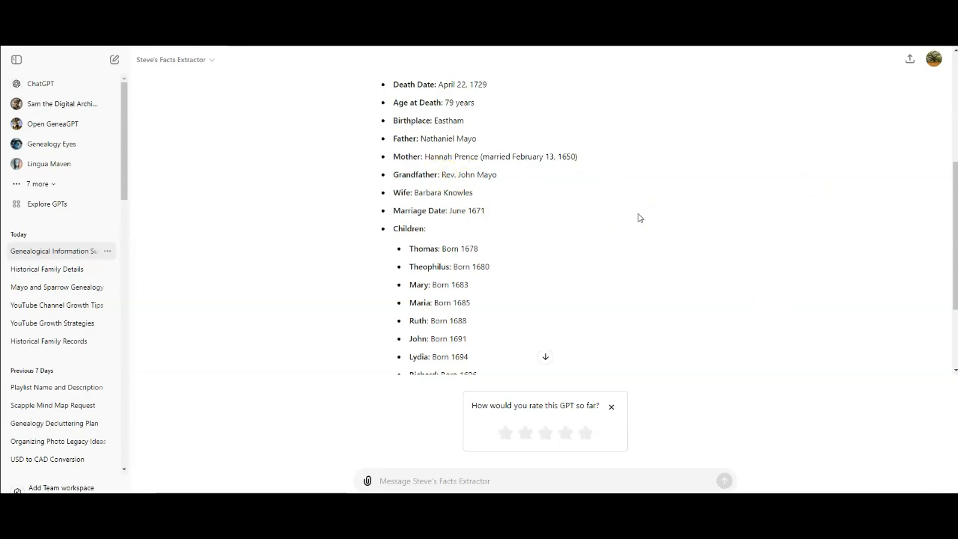
pyautogui.scroll(-3)
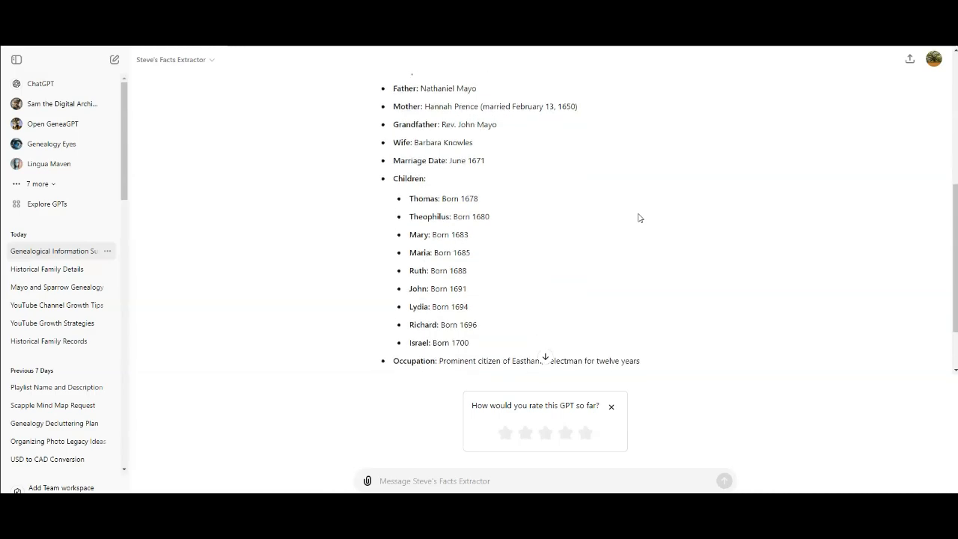
pyautogui.scroll(-3)
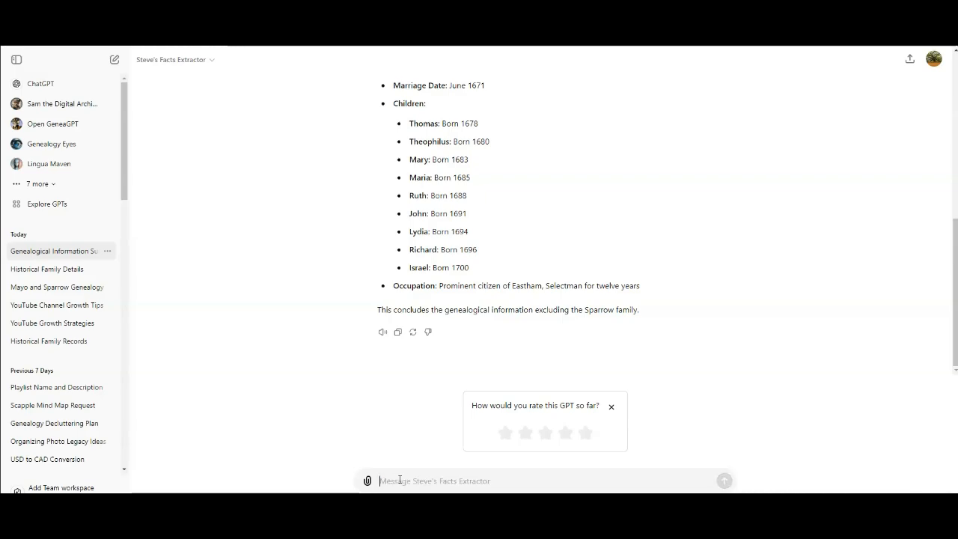
# Ask it to make a family tree from this information including all vital statistics, and send.
pyautogui.write('Taking this i')
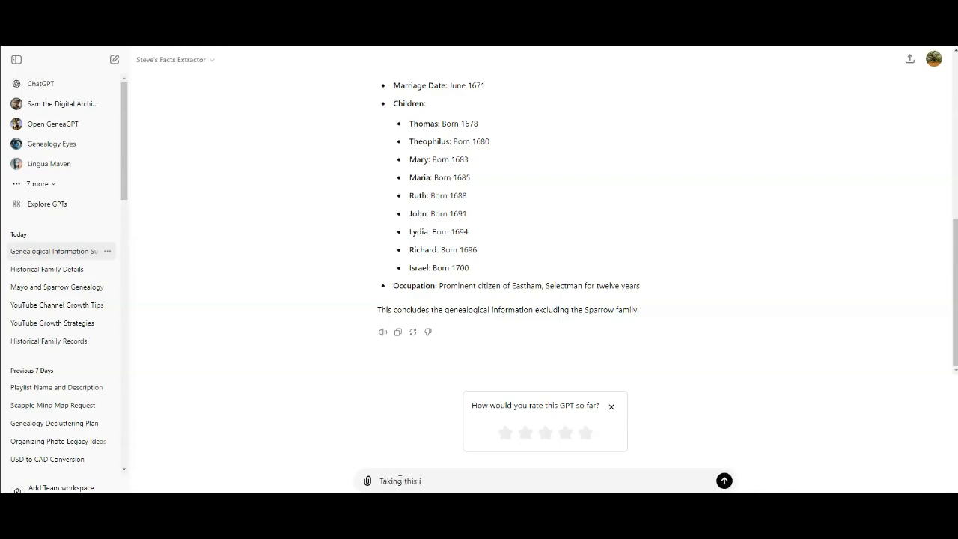
pyautogui.write('nformation can')
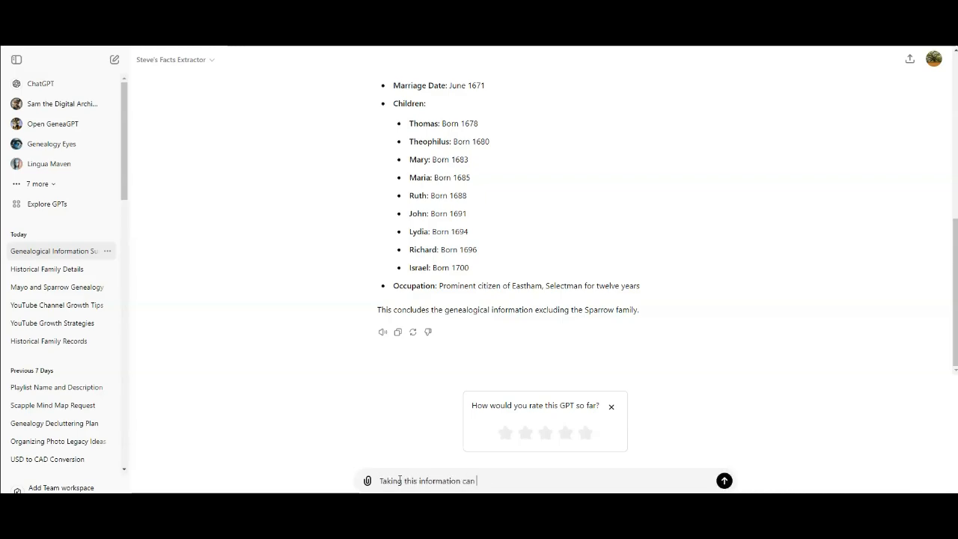
pyautogui.write('you make a tre')
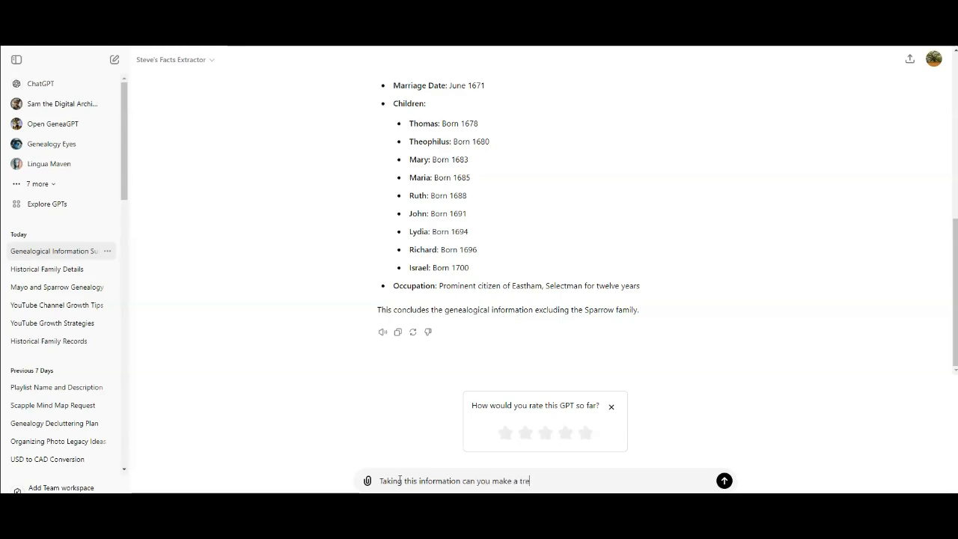
pyautogui.press('Backspace')
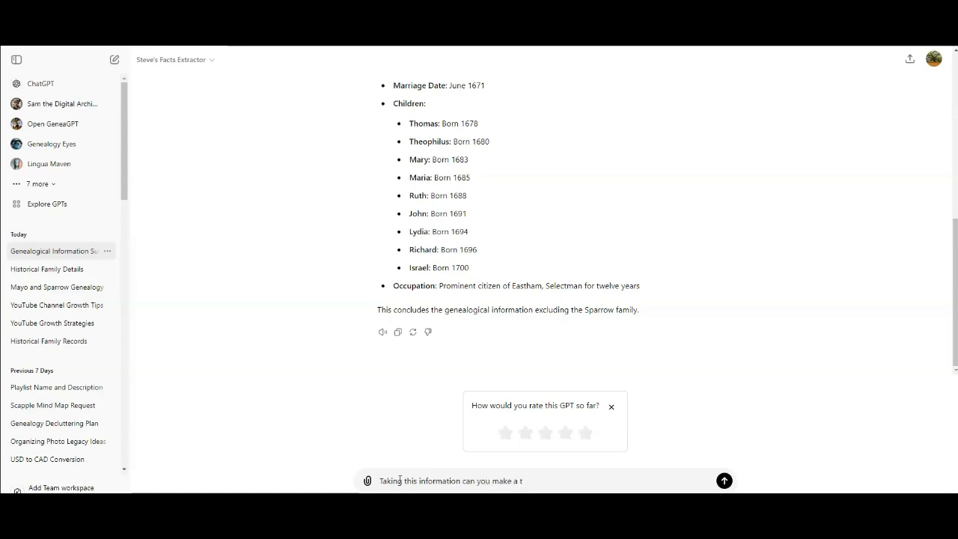
pyautogui.write('family tree and')
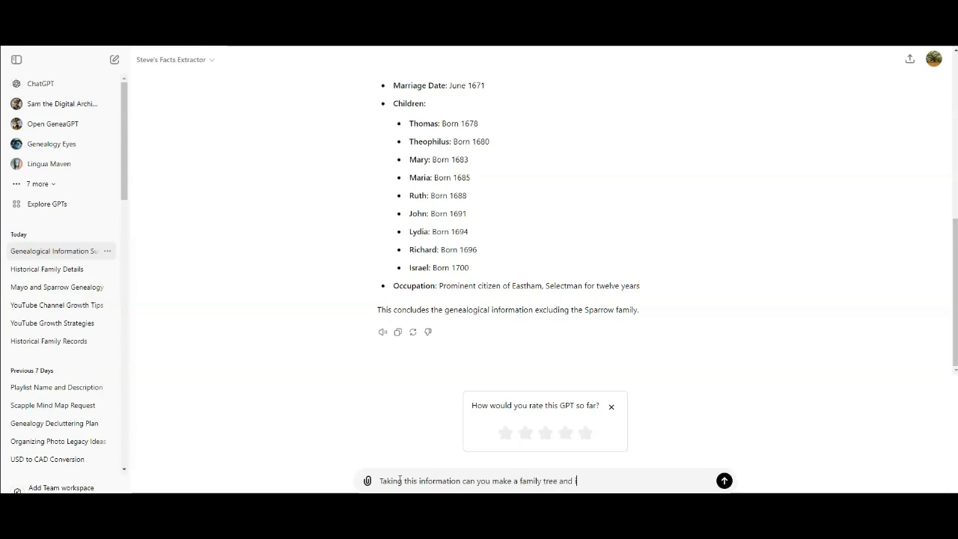
pyautogui.write('include')
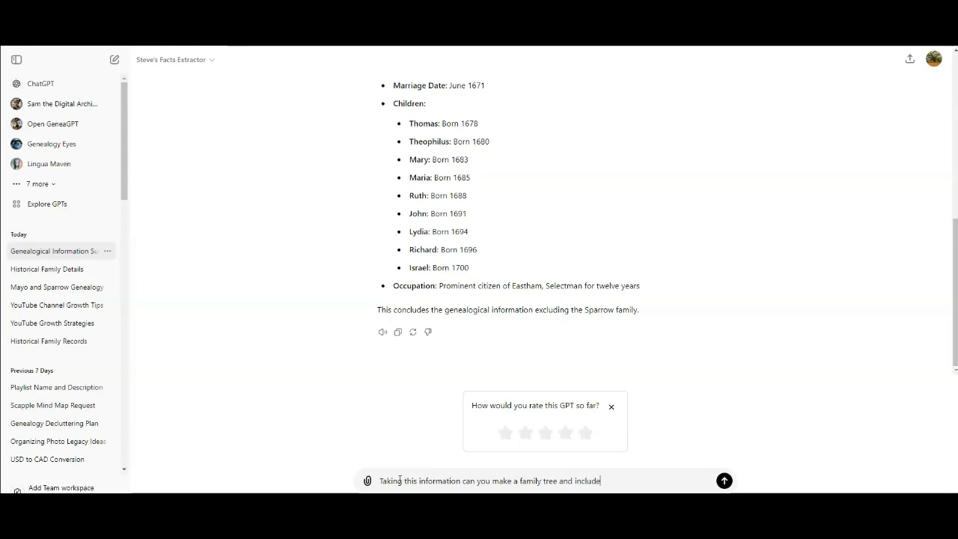
pyautogui.write('all vital statistics')
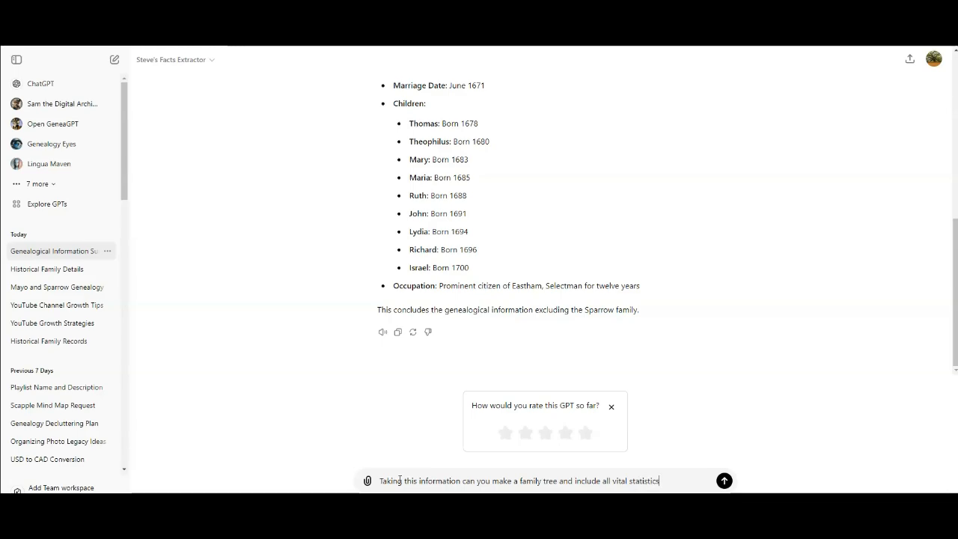
pyautogui.write('as')
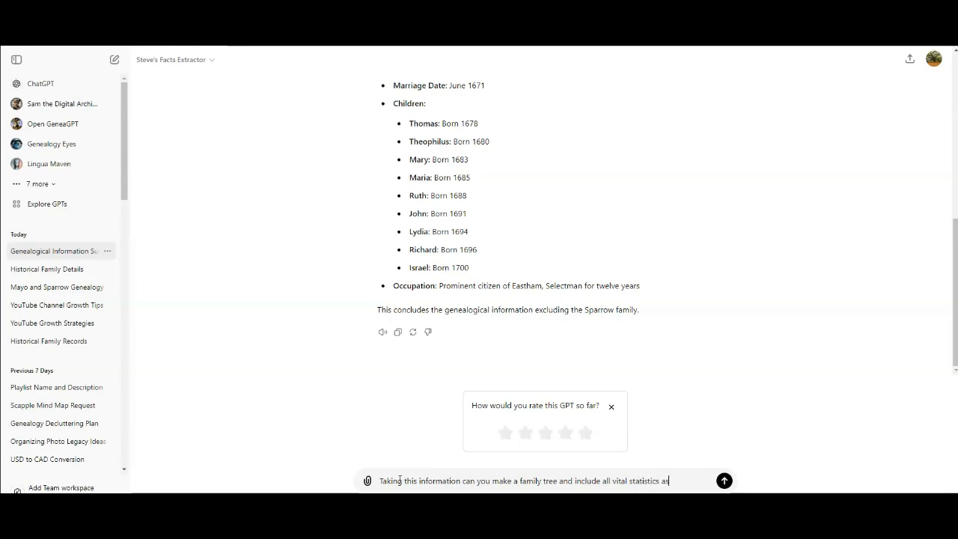
pyautogui.write('well')
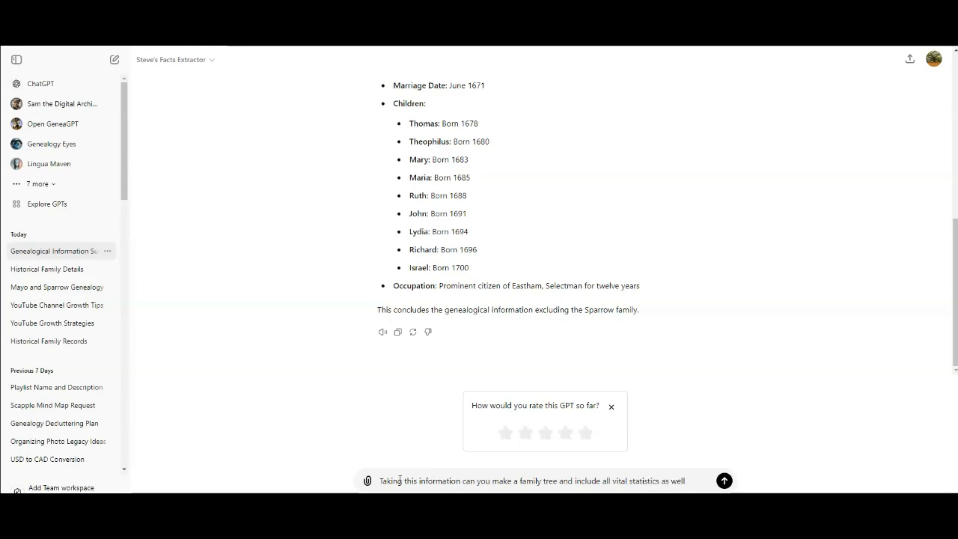
pyautogui.click(724, 480)
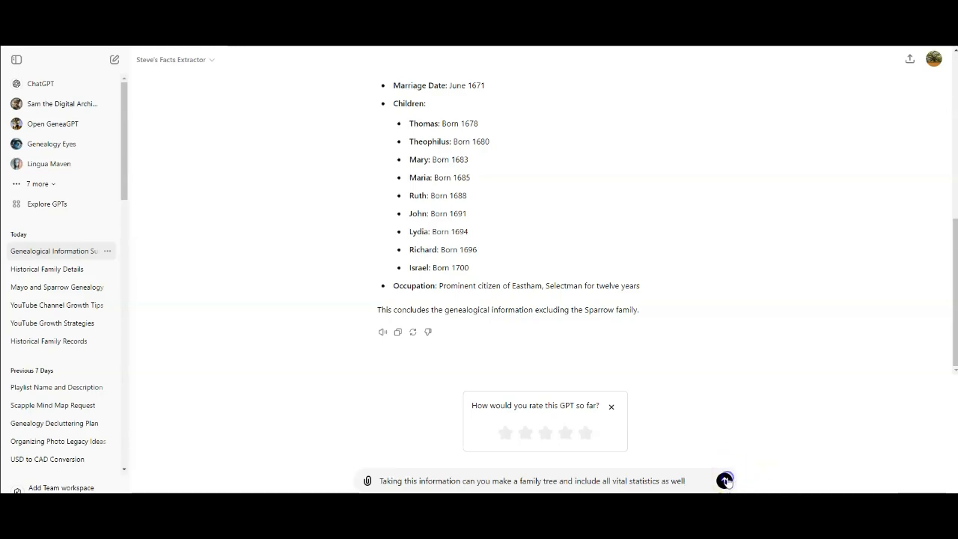
# Send the request and view the reply offering a Download Mayo Family Tree link.
pyautogui.click(724, 480)
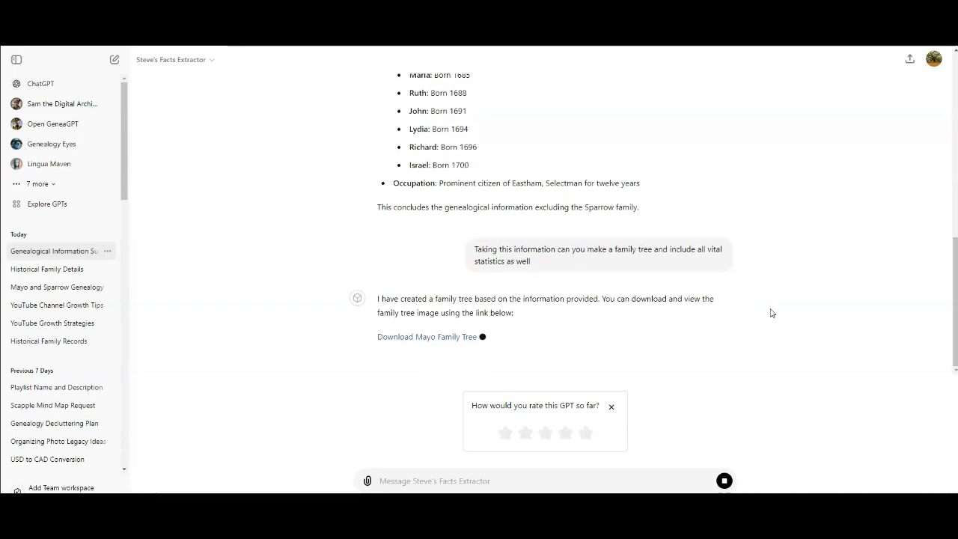
pyautogui.scroll(-3)
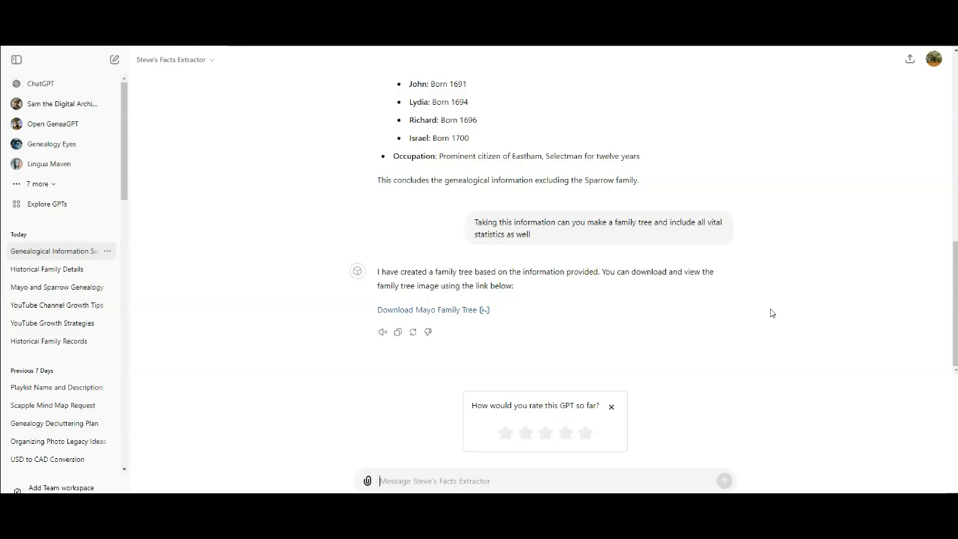
pyautogui.moveTo(468, 335)
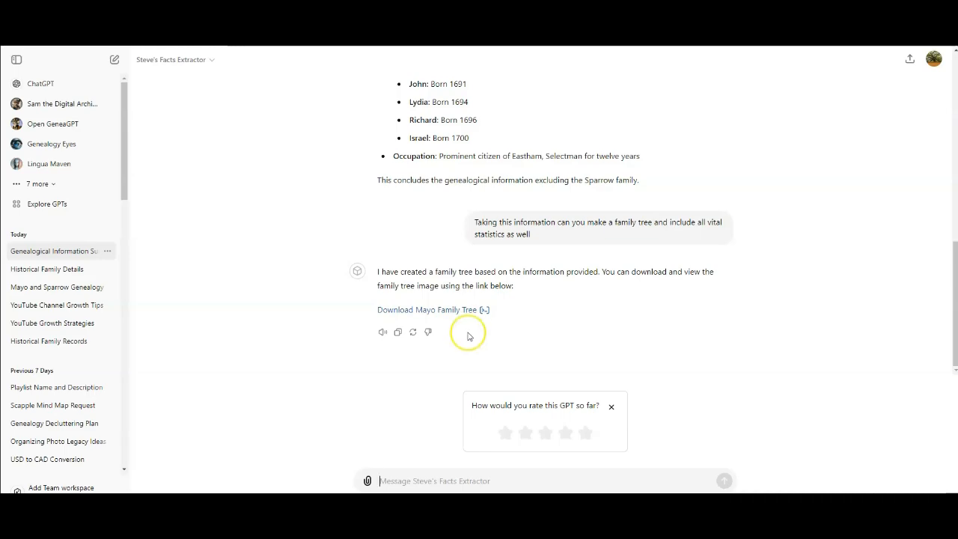
pyautogui.moveTo(410, 313)
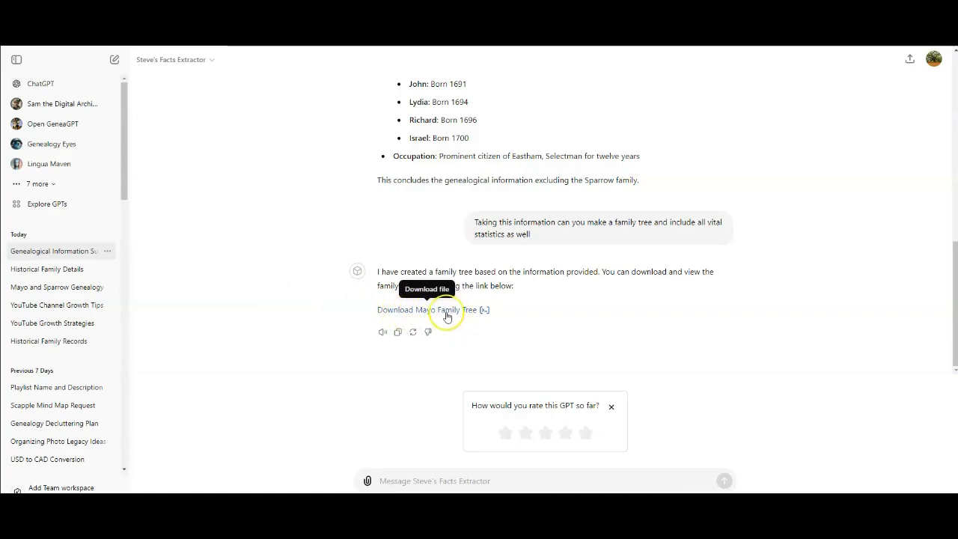
# Download and view the Mayo Family Tree with Vital Statistics image, Rev. John Mayo to Thomas's children.
pyautogui.click(433, 309)
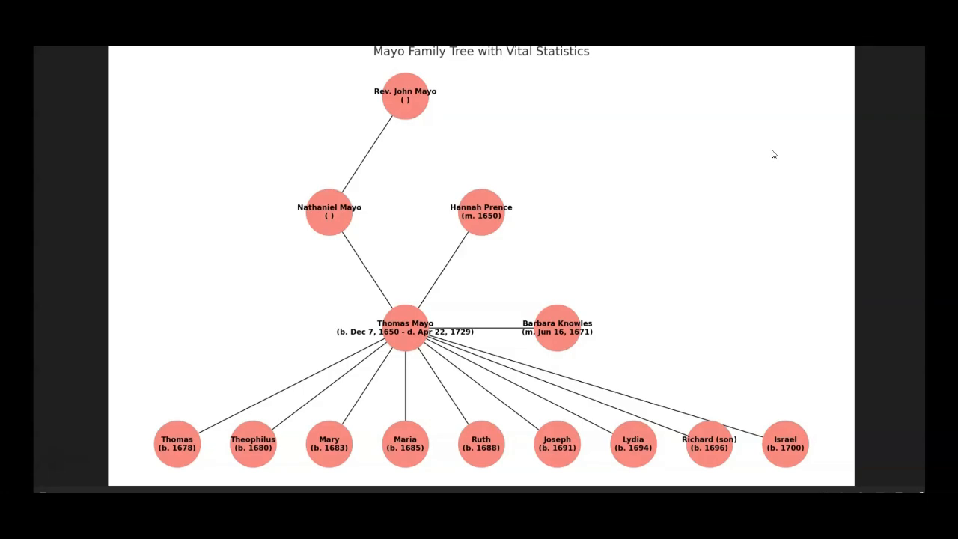
pyautogui.click(787, 157)
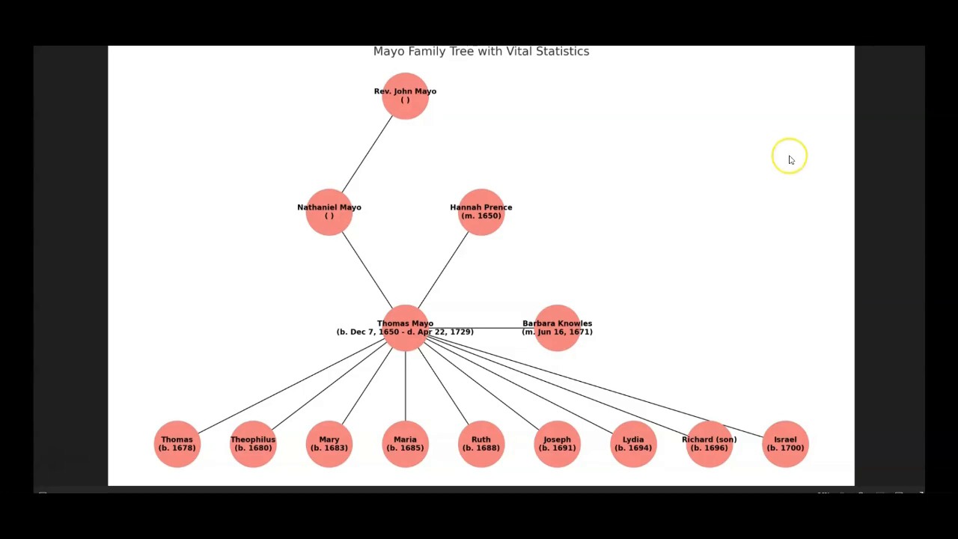